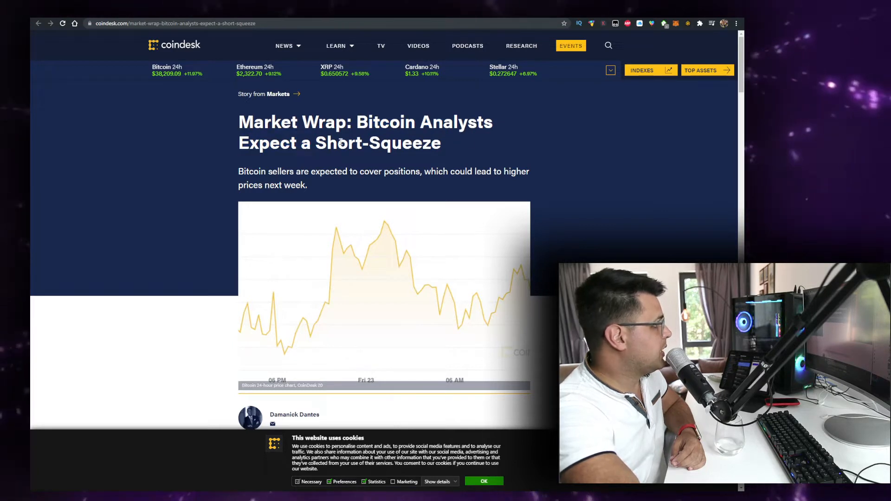
- Highlight part of the article summary, then switch TradingView to the btc watchlist
left_click_drag(280, 171, 375, 171)
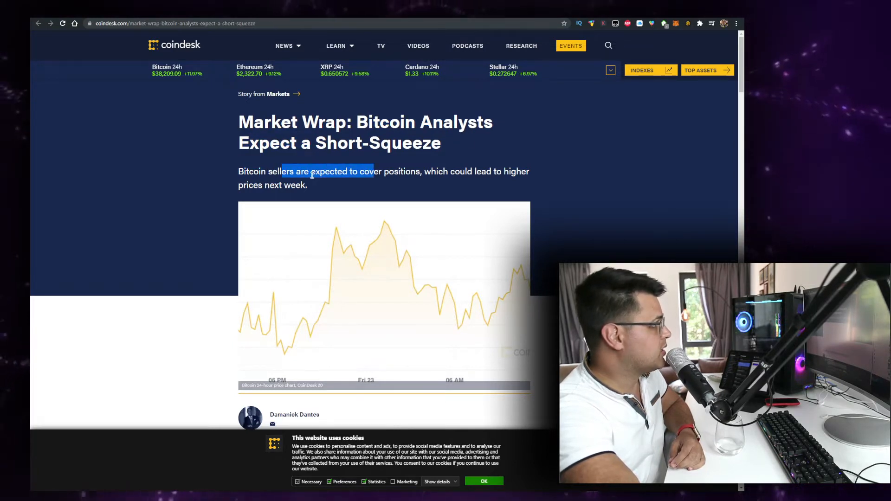
left_click(512, 188)
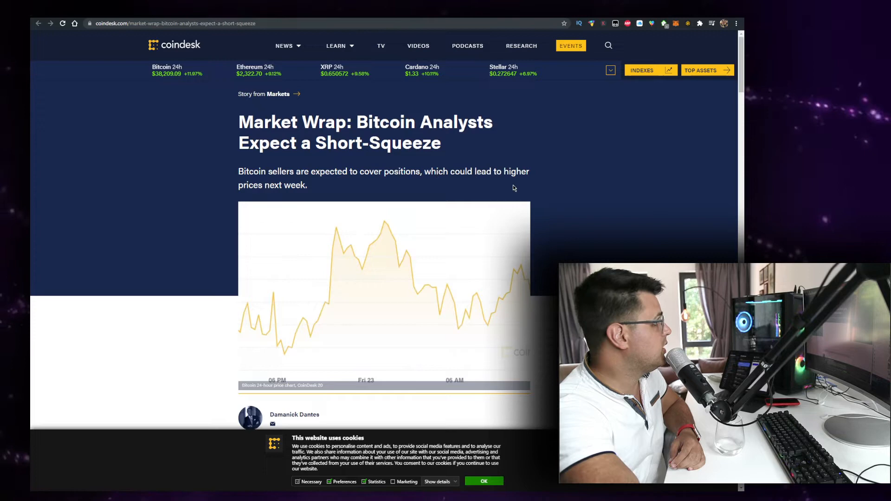
mouse_move(286, 211)
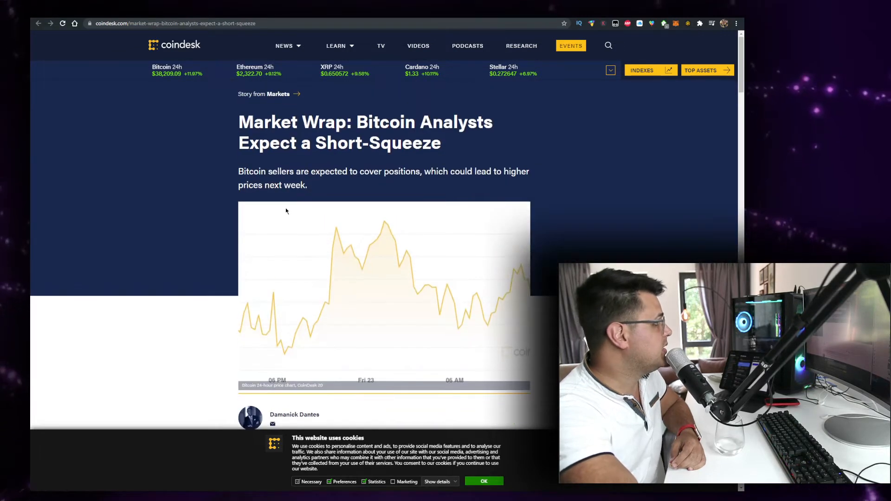
mouse_move(120, 52)
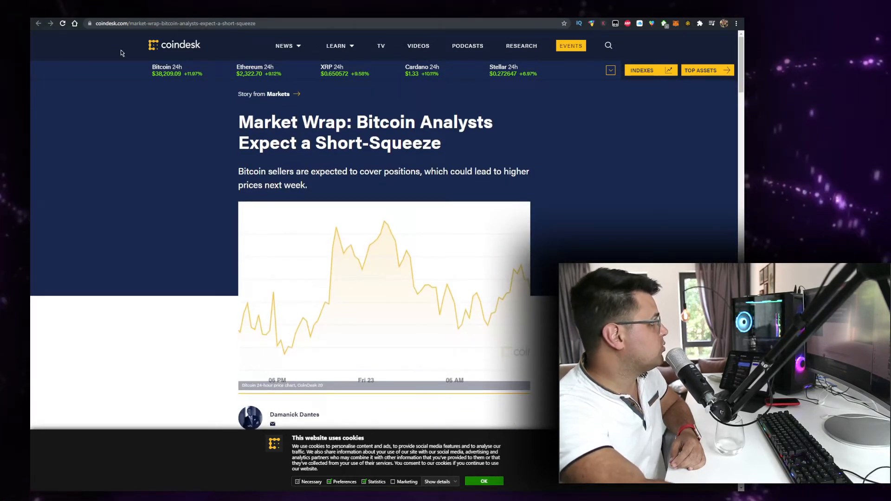
mouse_move(263, 56)
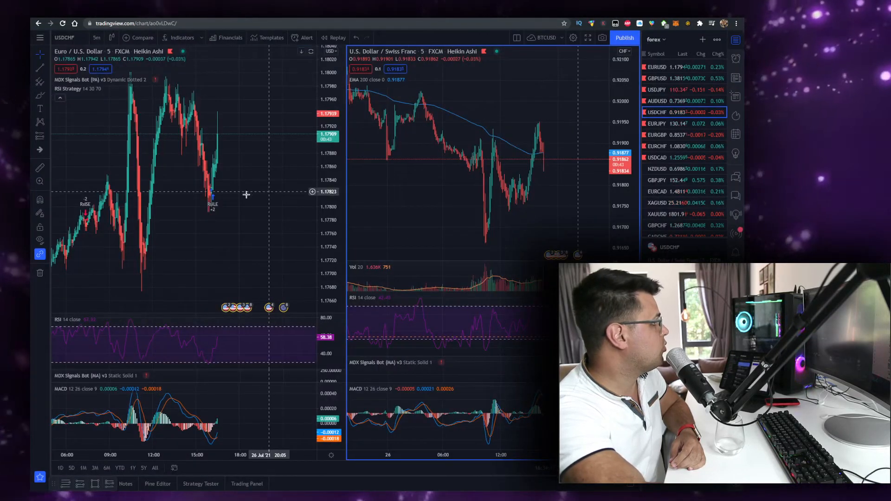
left_click(655, 39)
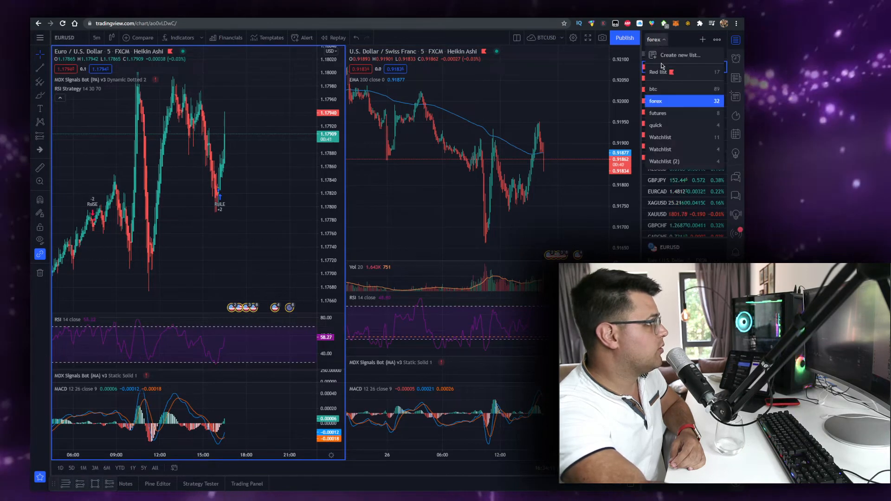
left_click(653, 89)
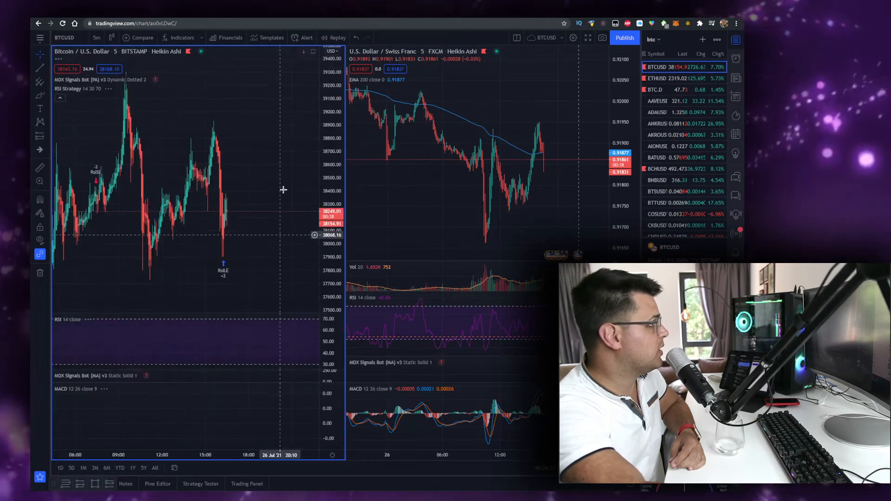